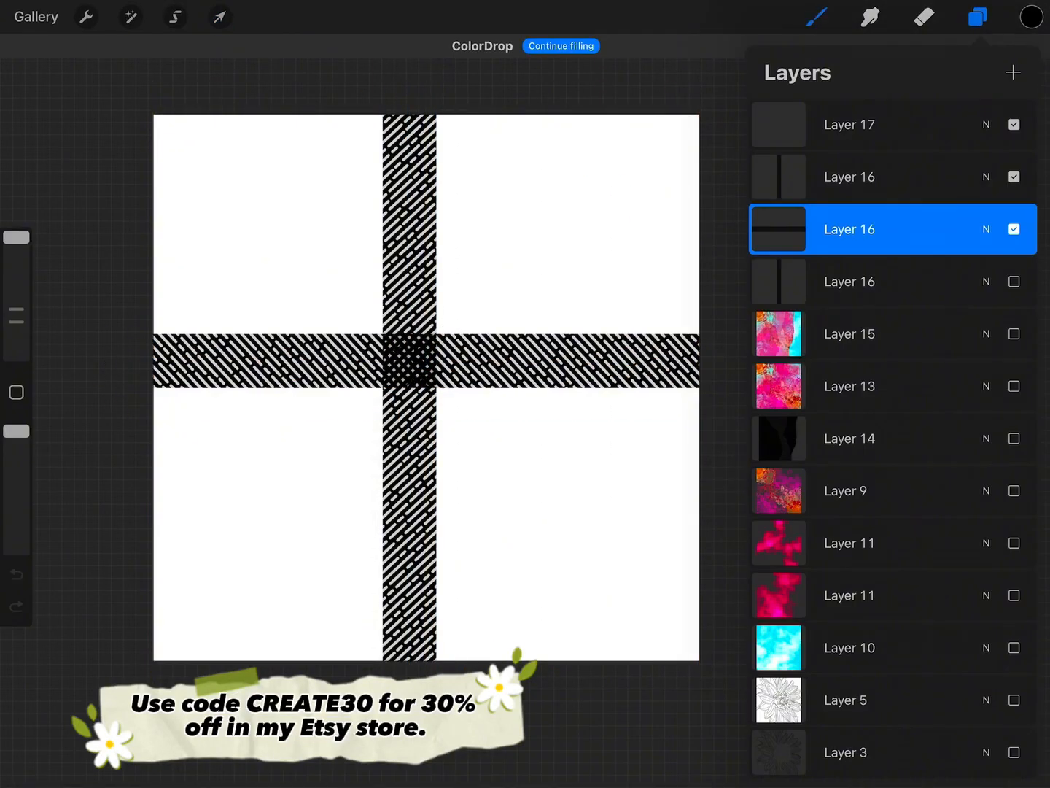
# - Duplicate the hatched stripe bands into three vertical and three horizontal stripes, forming a gingham grid
pyautogui.click(220, 16)
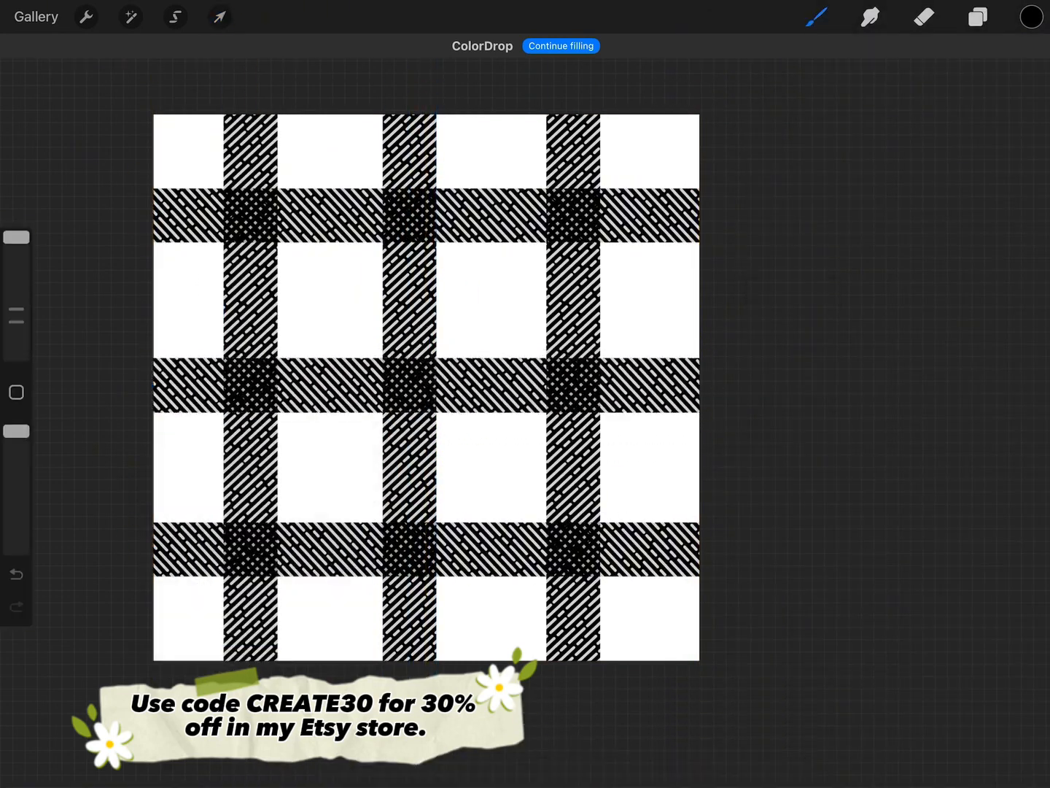
# - Clip the pink, orange and cyan alcohol-ink textures onto the plaid stripe layers
pyautogui.click(971, 17)
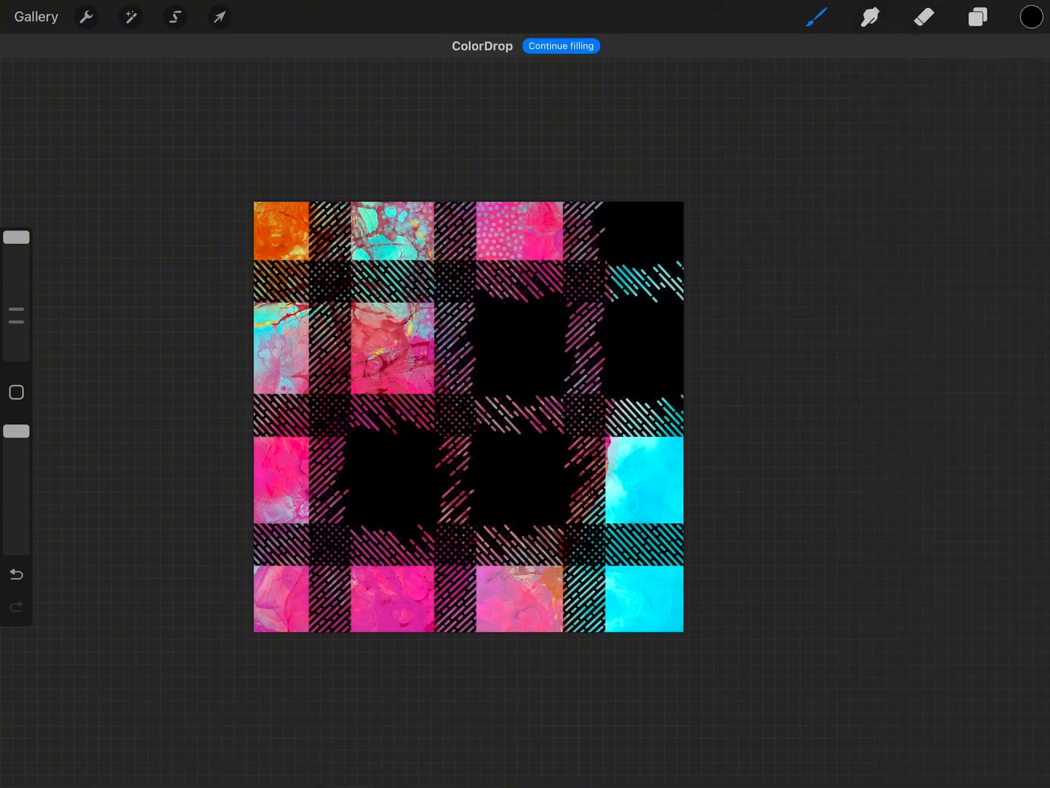
# - Clip the ink layer, stretch it uniformly over the canvas, then stamp a linen texture layer
pyautogui.click(972, 17)
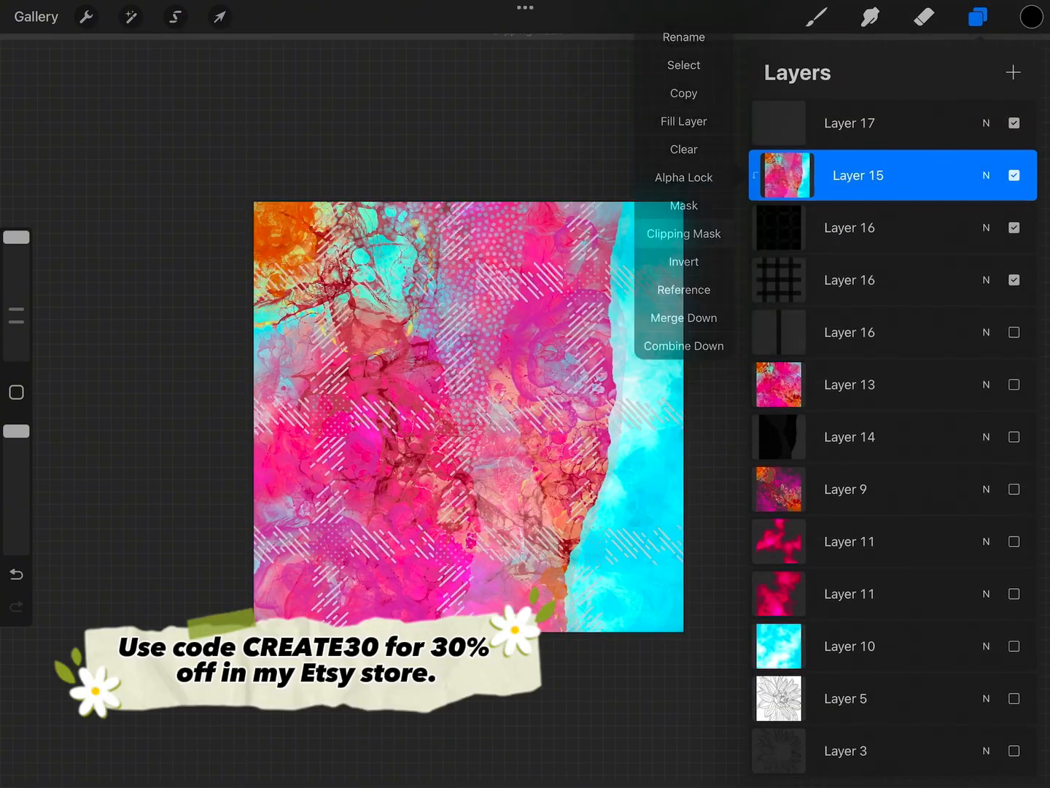
pyautogui.click(220, 16)
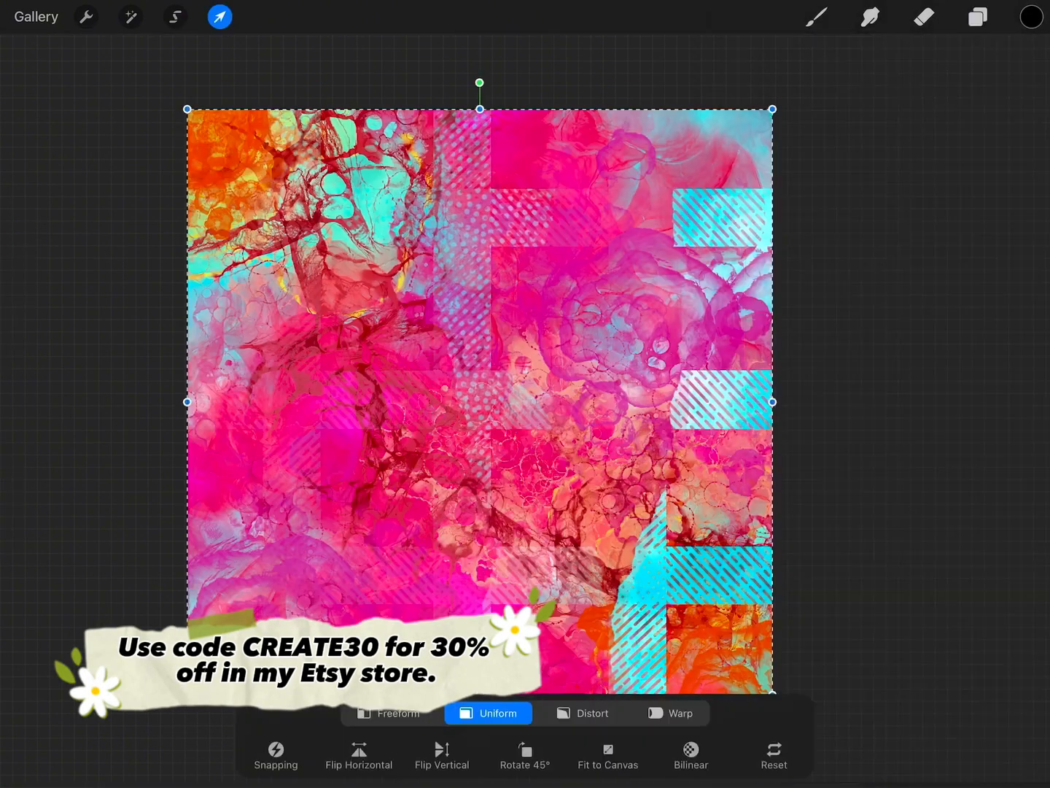
pyautogui.click(973, 16)
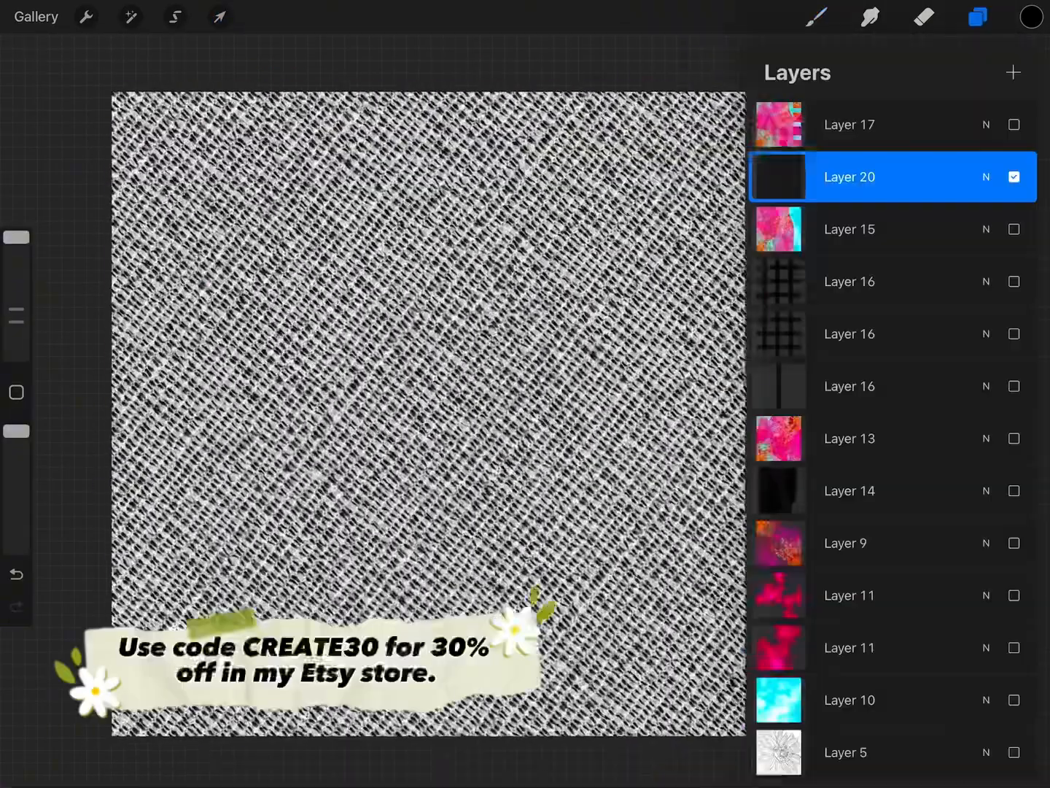
# - Fill the woman's skin brown with ColorDrop and paint her nails bright pink
pyautogui.click(975, 17)
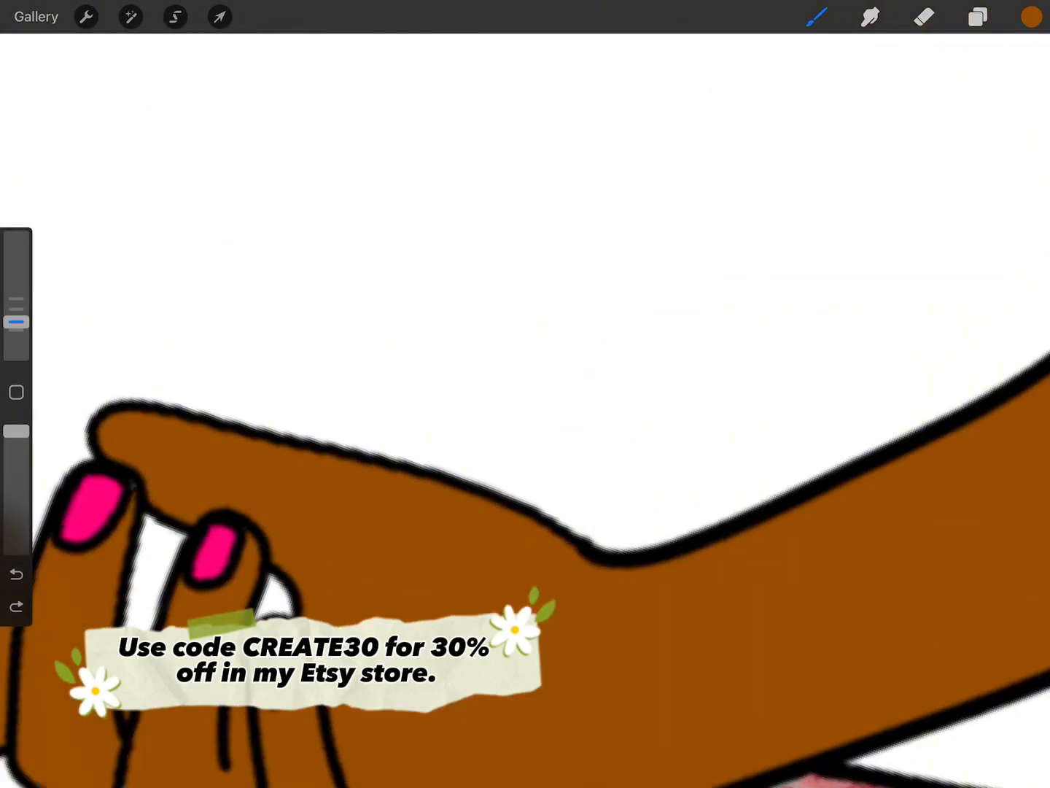
# - Rotate the white spiral into the upper right and duplicate its layer for a second spiral
pyautogui.click(979, 16)
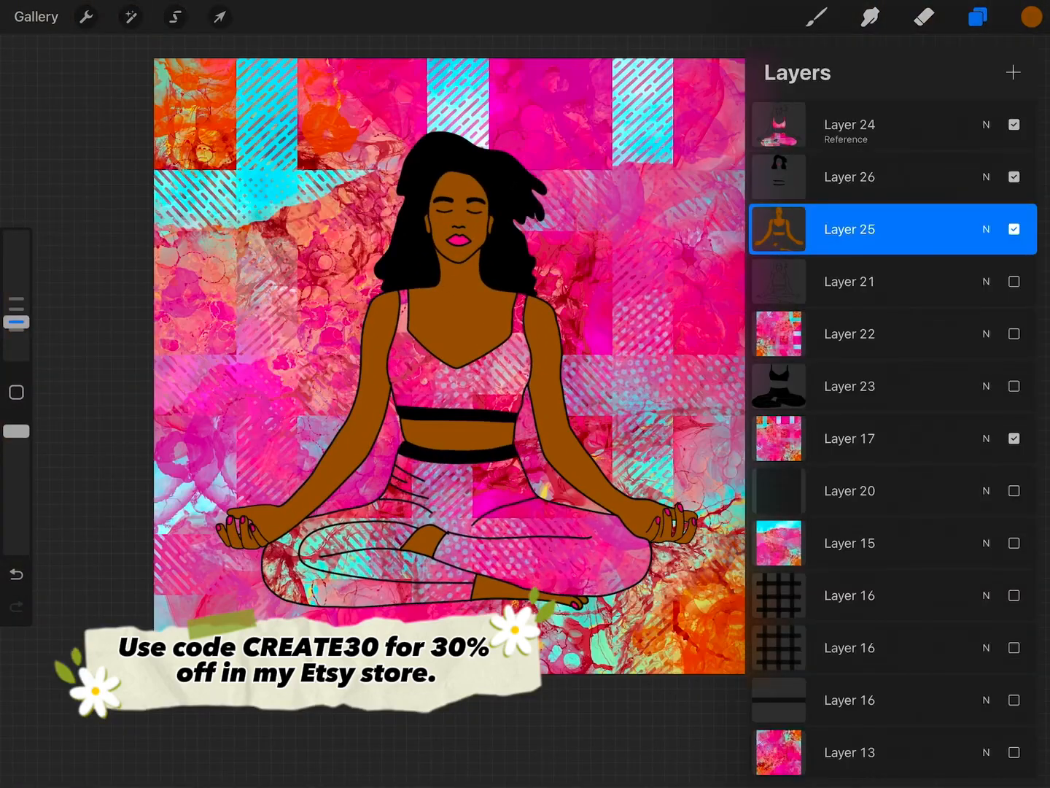
pyautogui.click(219, 16)
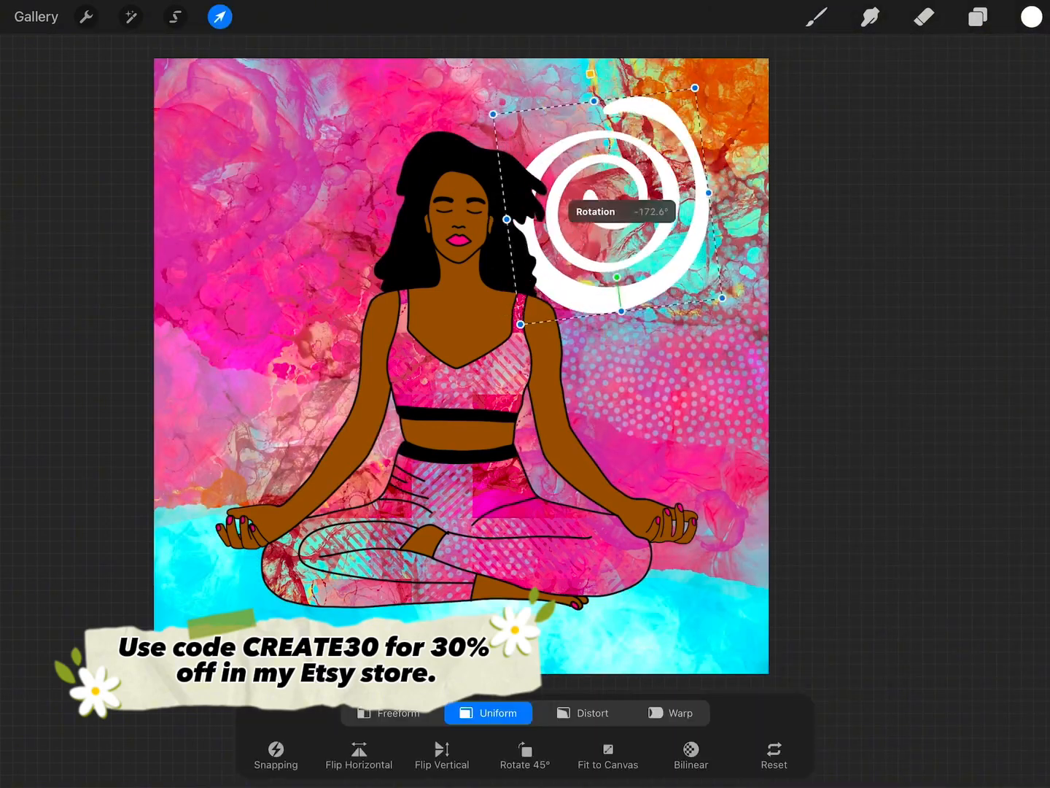
pyautogui.click(976, 16)
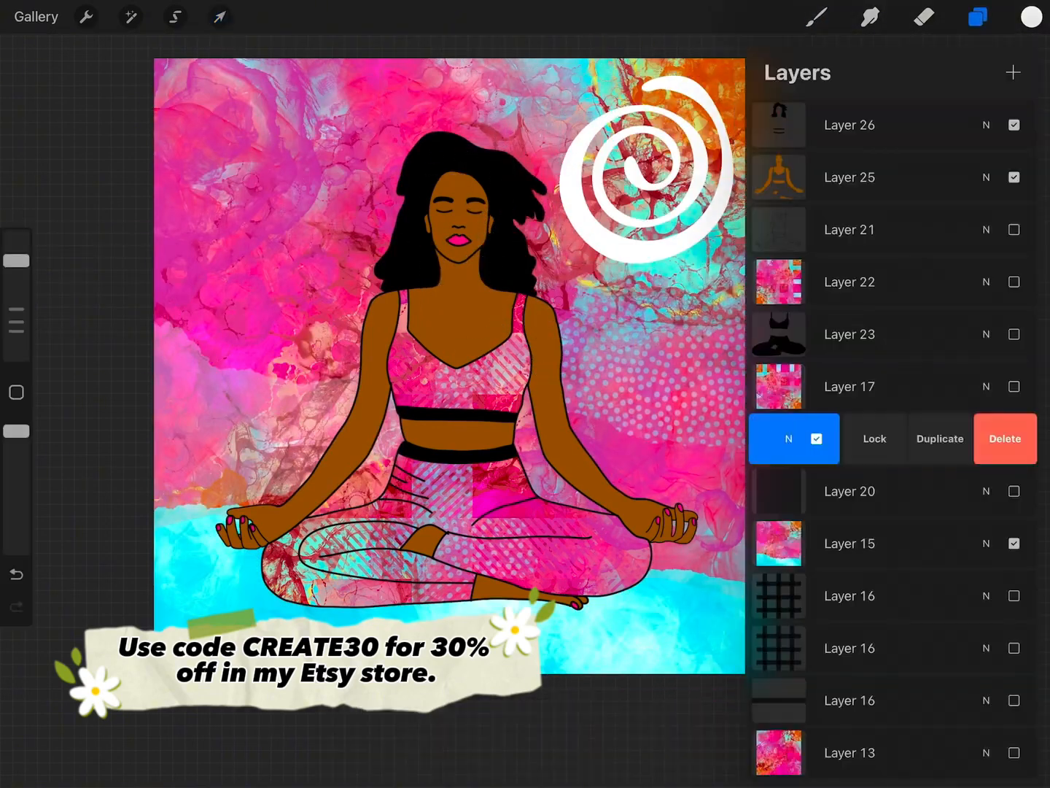
# - Stamp 'Nicole Leon' signatures on the woman's arm and in pink at the lower right
pyautogui.click(818, 19)
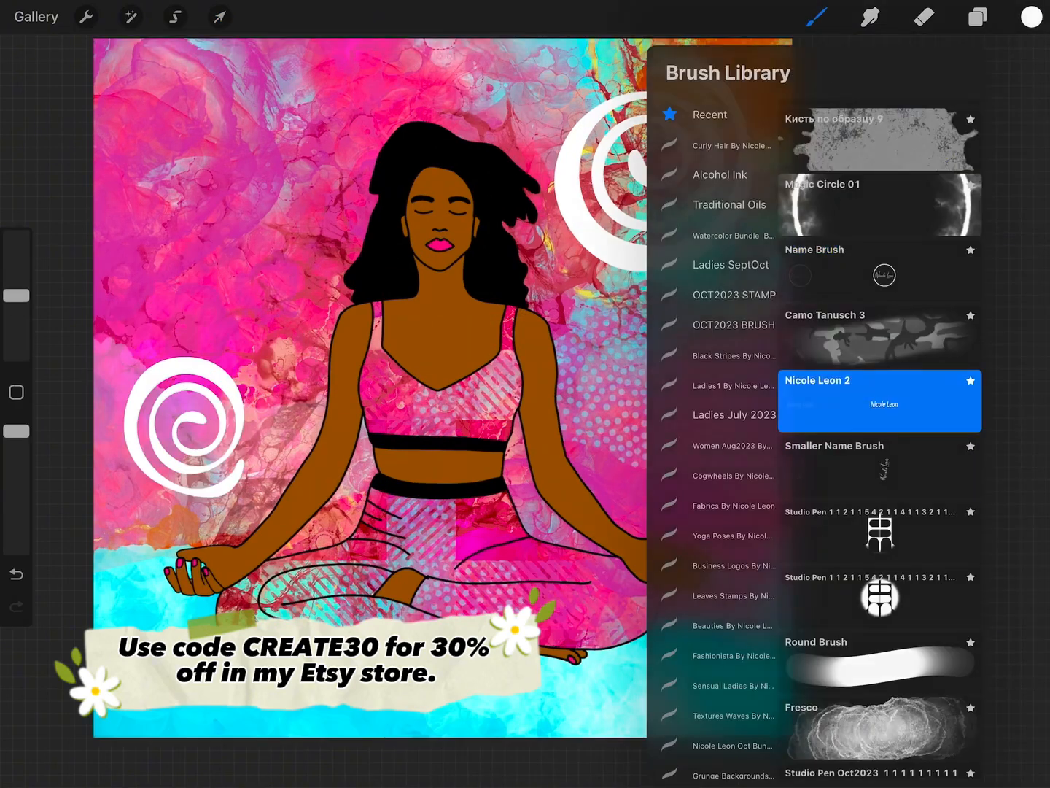
pyautogui.click(975, 17)
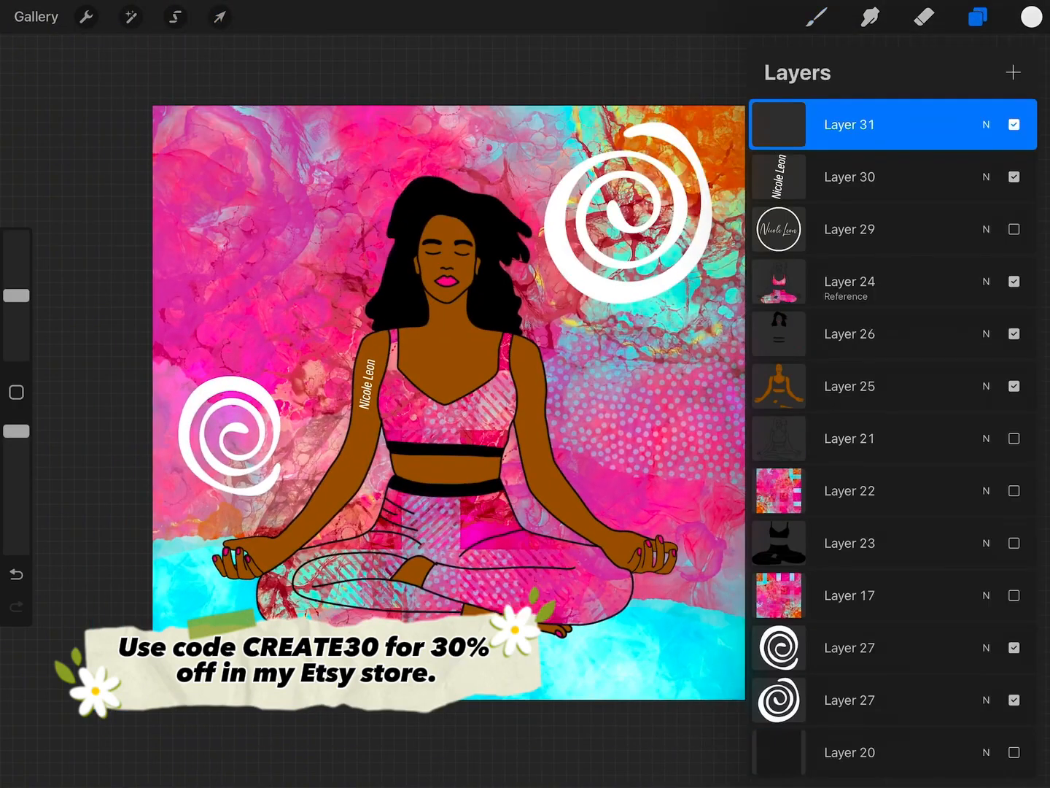
pyautogui.click(978, 17)
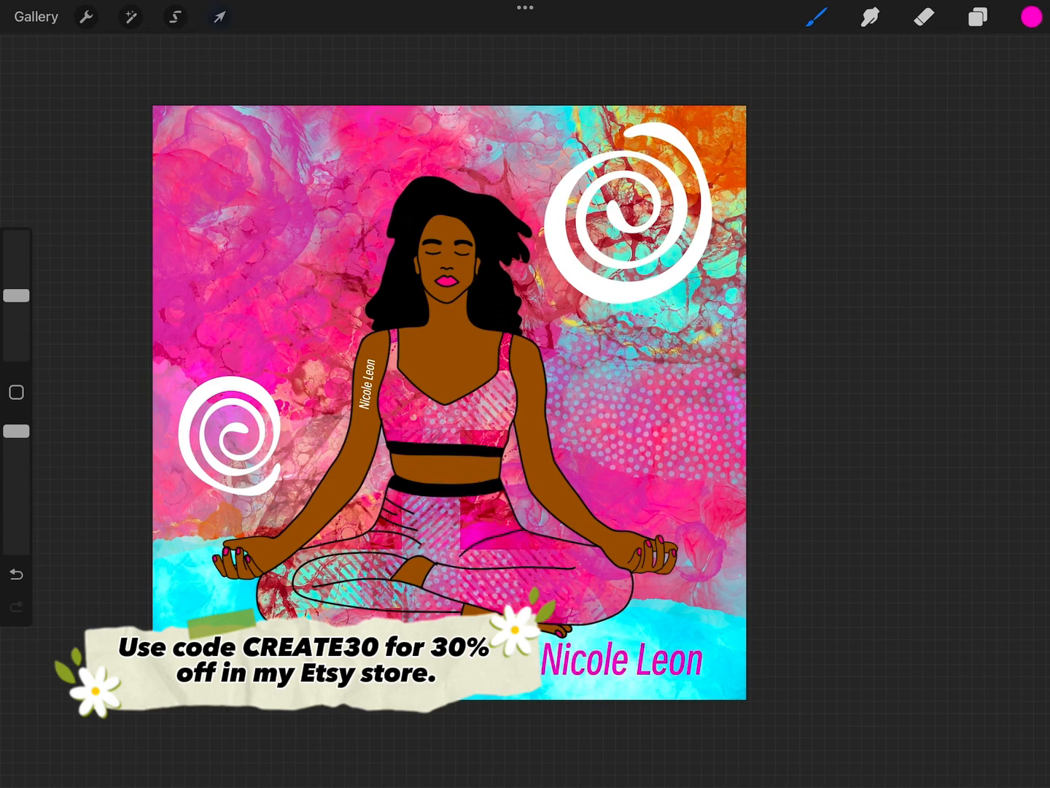